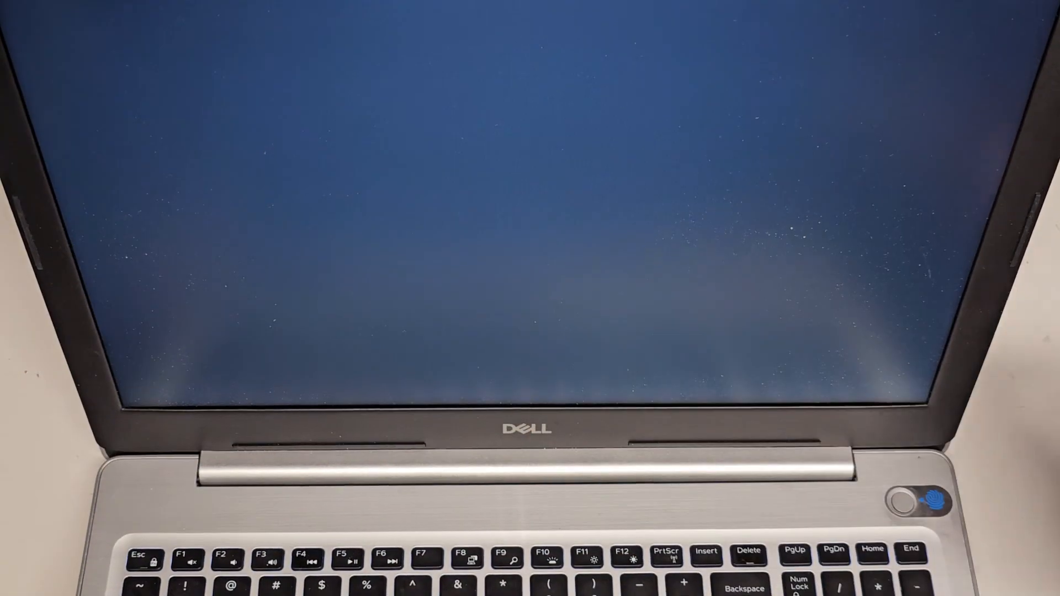
Step: Boot from the SanDisk Cruzer Fit USB via the F12 menu and start Windows 10 Setup (64-bit)
key(F12)
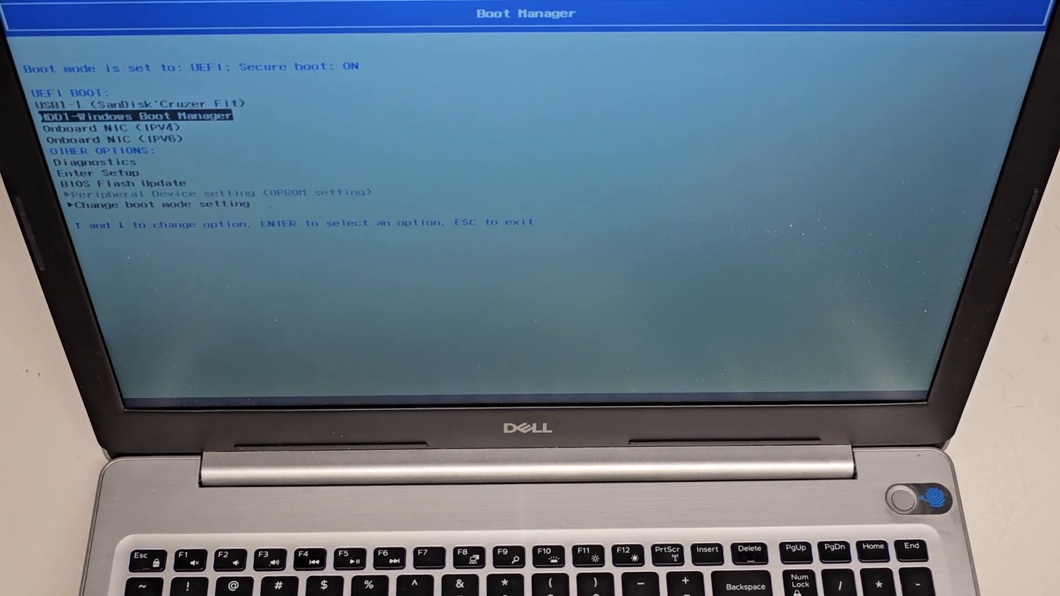
key(Up)
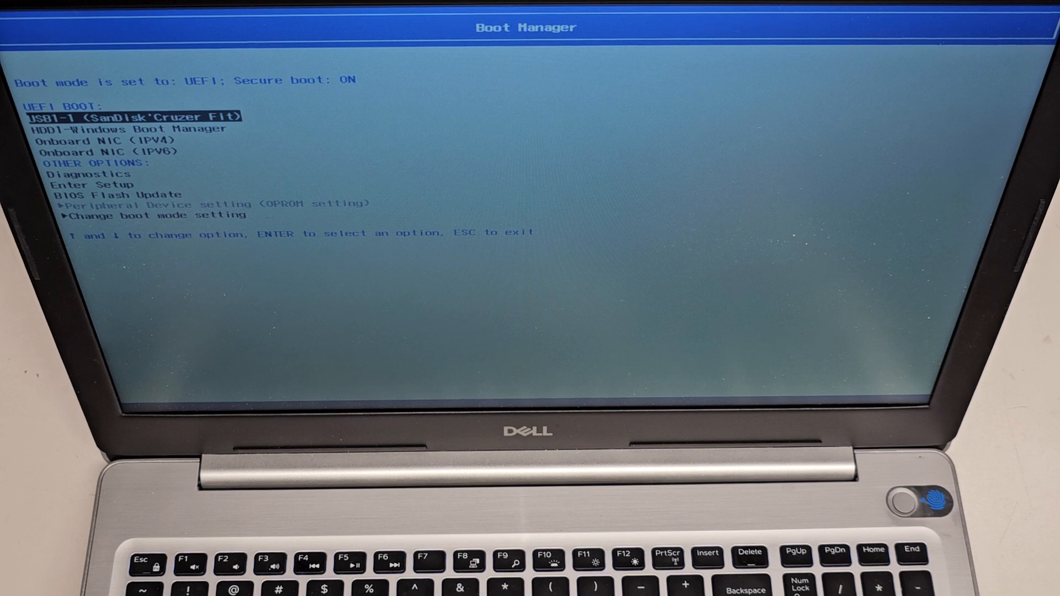
key(enter)
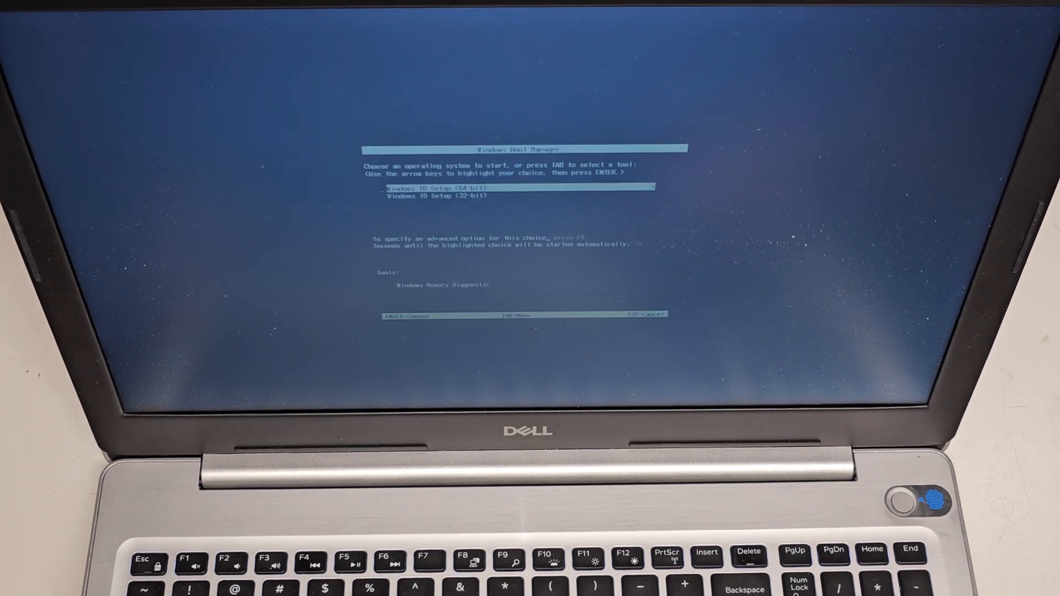
key(enter)
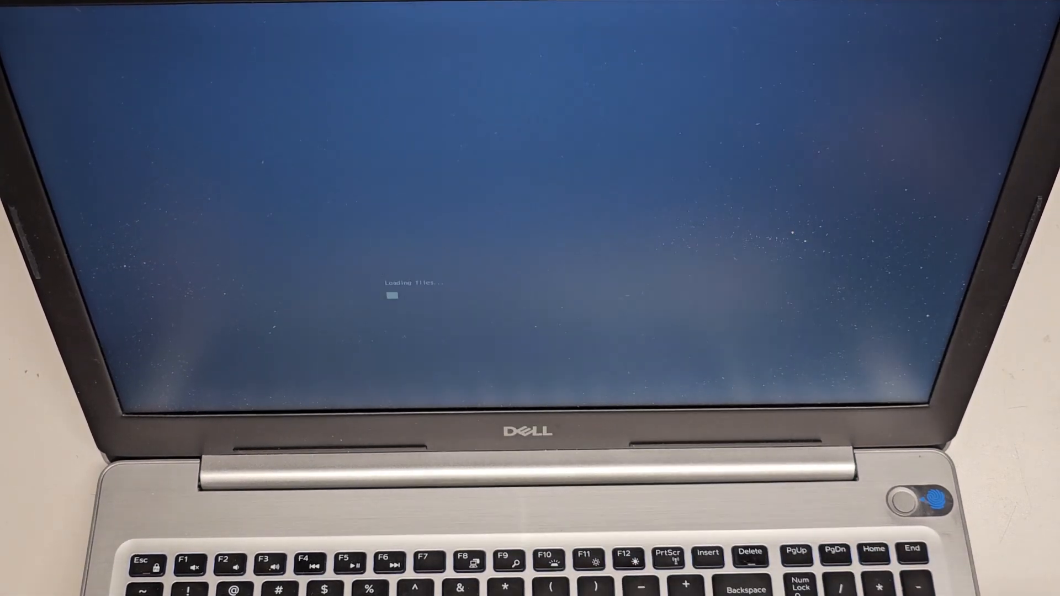